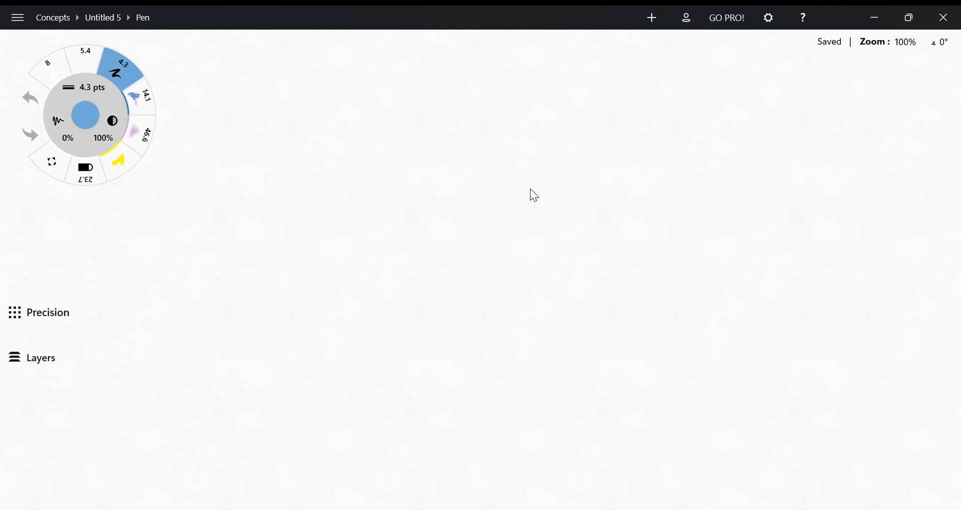
{"action": "mouse_move", "coordinate": [618, 276]}
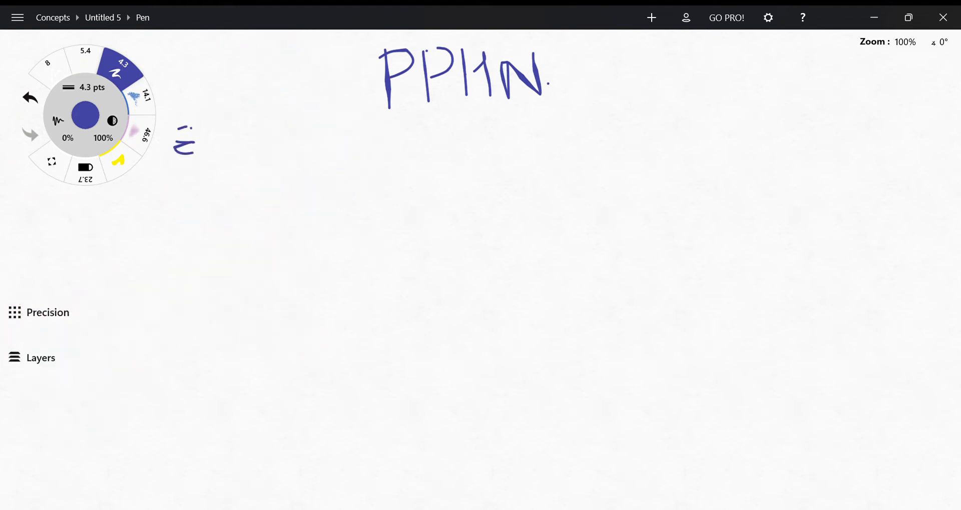
Write a circled Etiologies heading with lung ⊗ above it, underline PPHN and start the Meconium bullet.
{"action": "left_click_drag", "start_coordinate": [178, 141], "coordinate": [324, 153]}
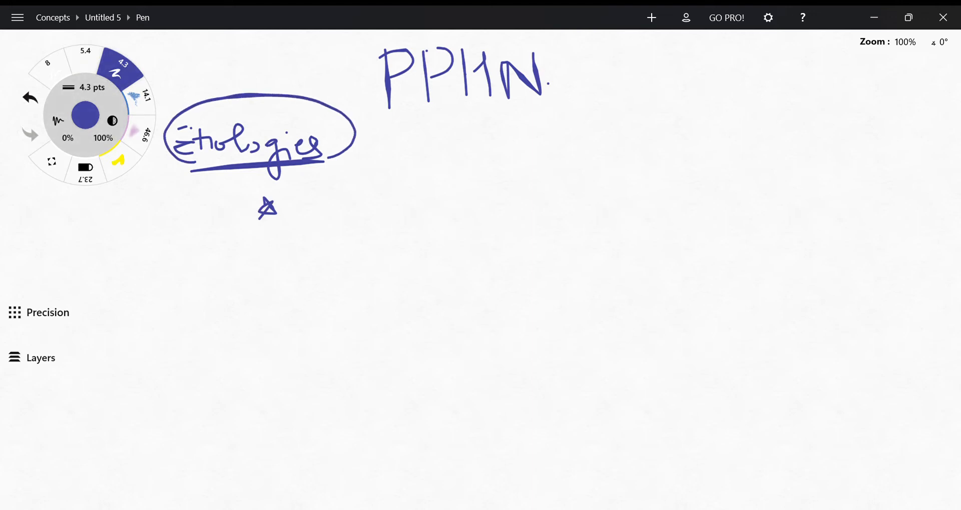
{"action": "left_click_drag", "start_coordinate": [181, 83], "coordinate": [220, 73]}
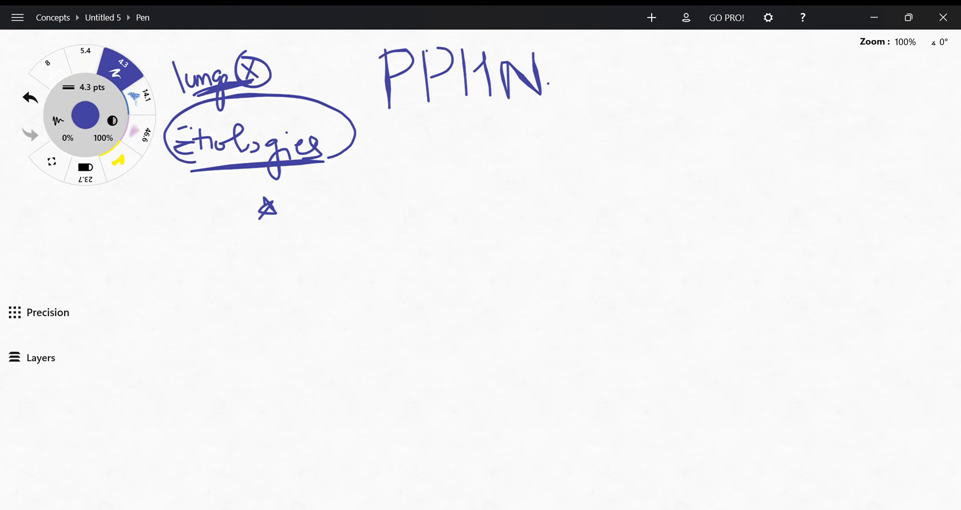
{"action": "left_click_drag", "start_coordinate": [416, 110], "coordinate": [533, 110]}
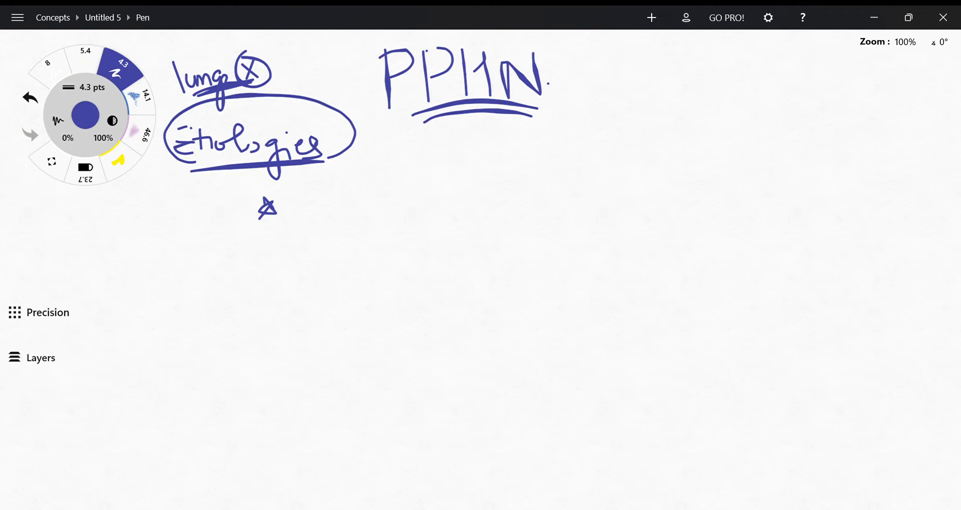
{"action": "left_click_drag", "start_coordinate": [301, 196], "coordinate": [313, 220]}
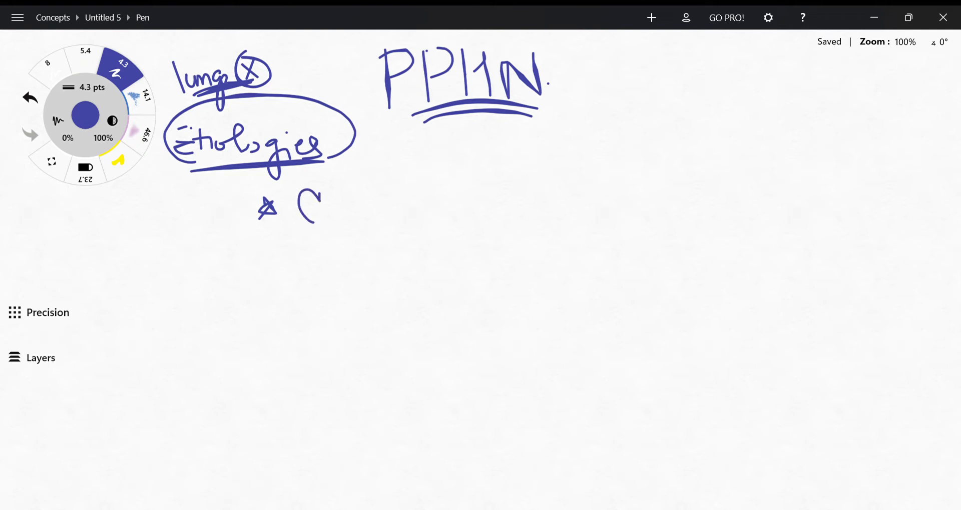
In a new ink colour, finish the Meconium aspiration and lung hypoplasia star bullets.
{"action": "left_click", "coordinate": [29, 97]}
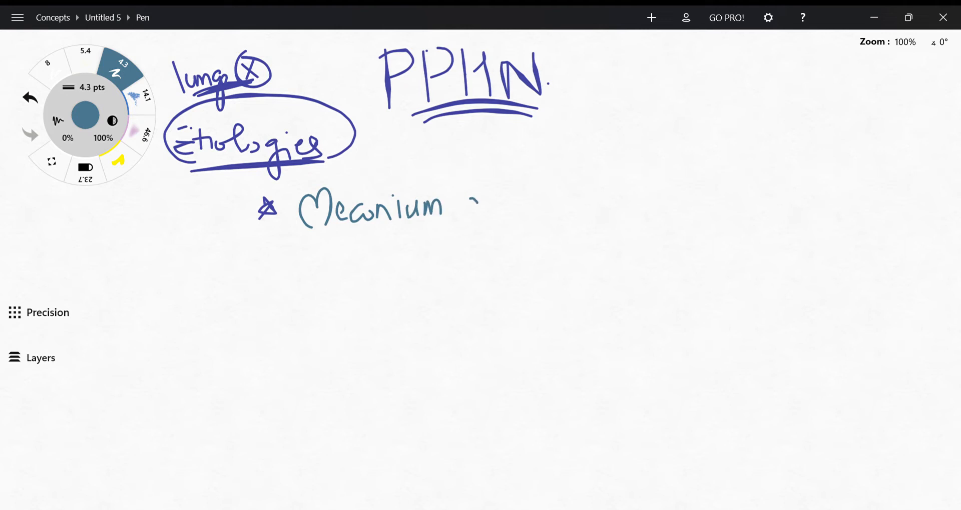
{"action": "left_click_drag", "start_coordinate": [466, 211], "coordinate": [534, 211]}
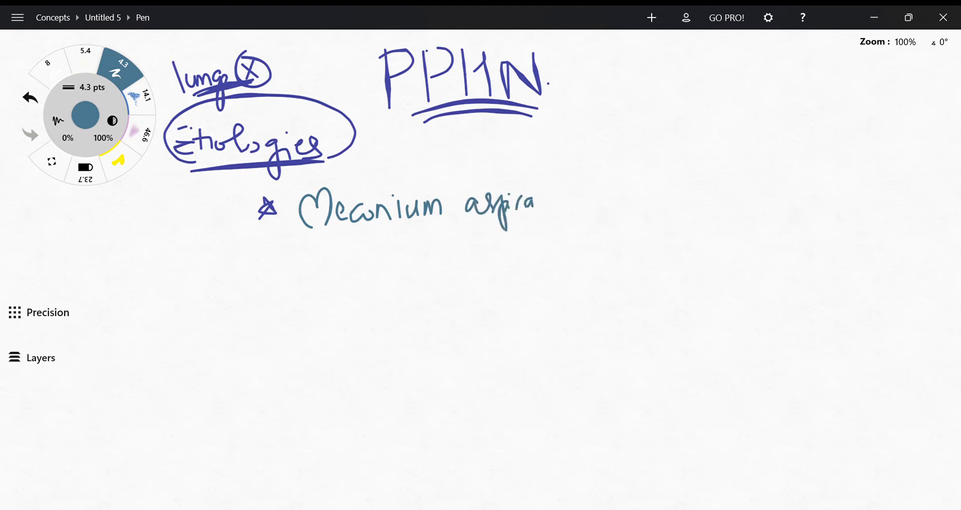
{"action": "left_click_drag", "start_coordinate": [539, 197], "coordinate": [572, 196]}
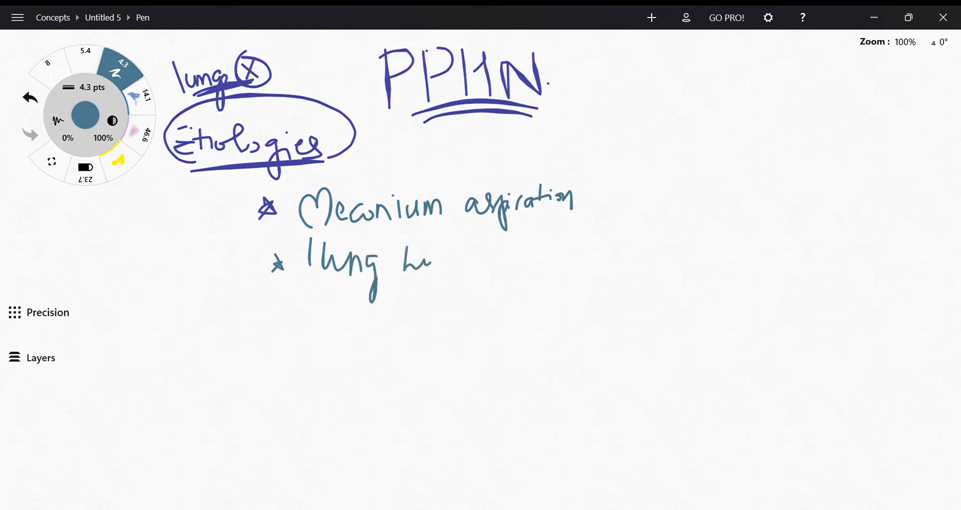
{"action": "left_click_drag", "start_coordinate": [416, 257], "coordinate": [496, 260]}
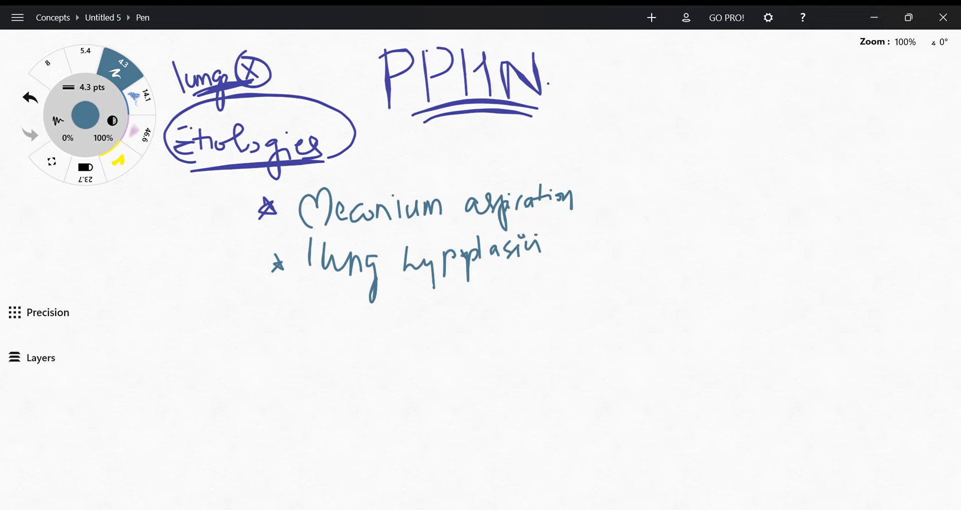
{"action": "left_click", "coordinate": [17, 17]}
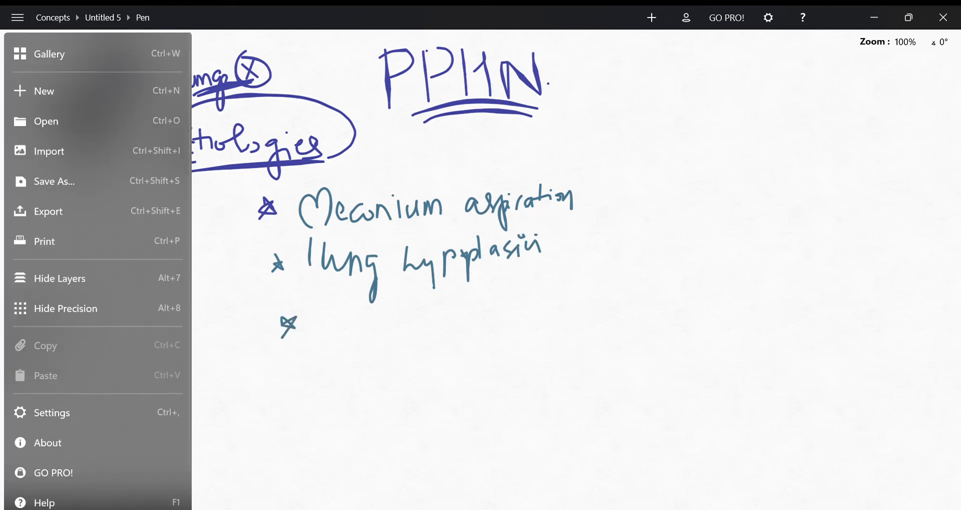
{"action": "left_click", "coordinate": [49, 53]}
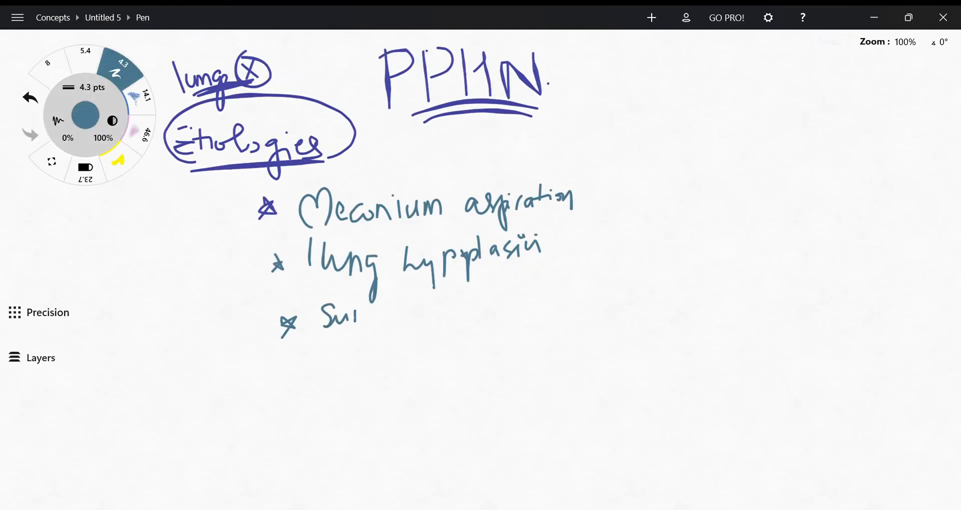
Write the third star bullet Surfactant deficiency, then switch the ink to red.
{"action": "left_click_drag", "start_coordinate": [364, 318], "coordinate": [413, 312]}
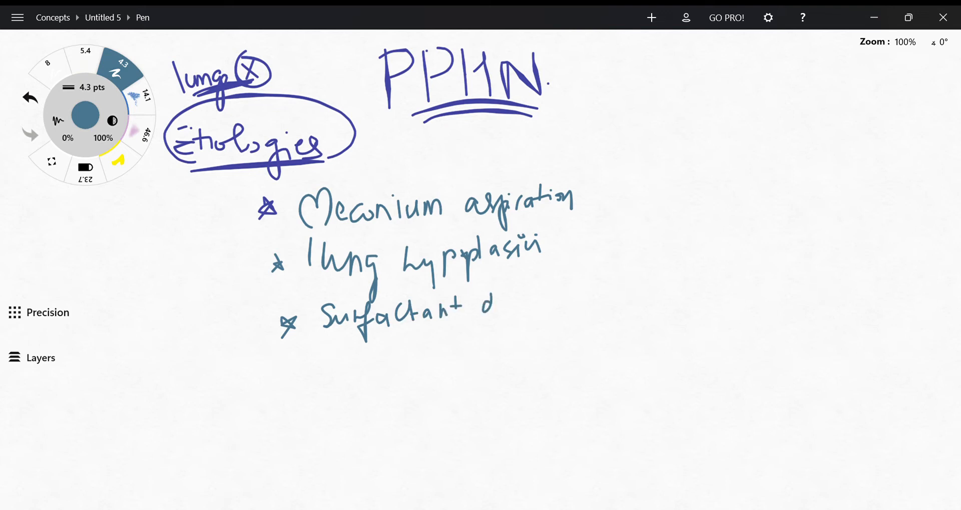
{"action": "left_click_drag", "start_coordinate": [494, 306], "coordinate": [554, 313]}
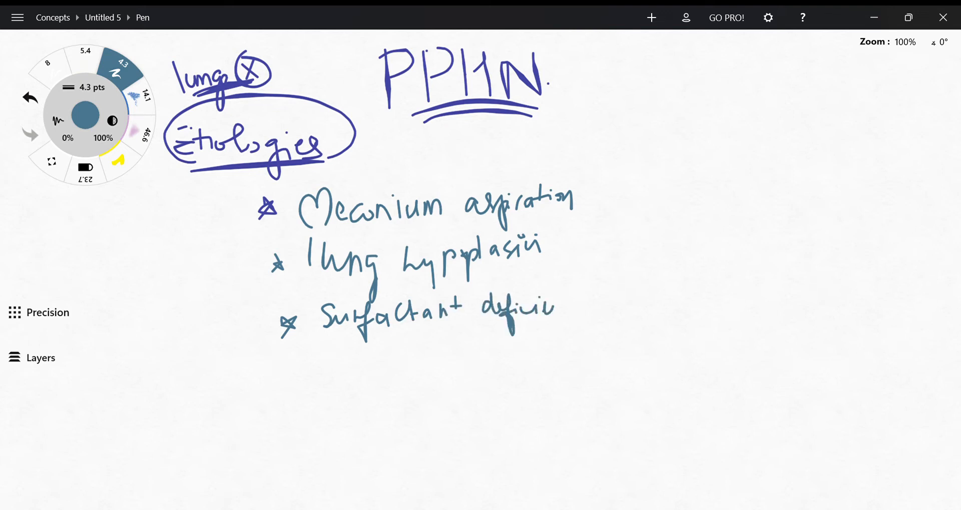
{"action": "left_click_drag", "start_coordinate": [557, 309], "coordinate": [607, 322]}
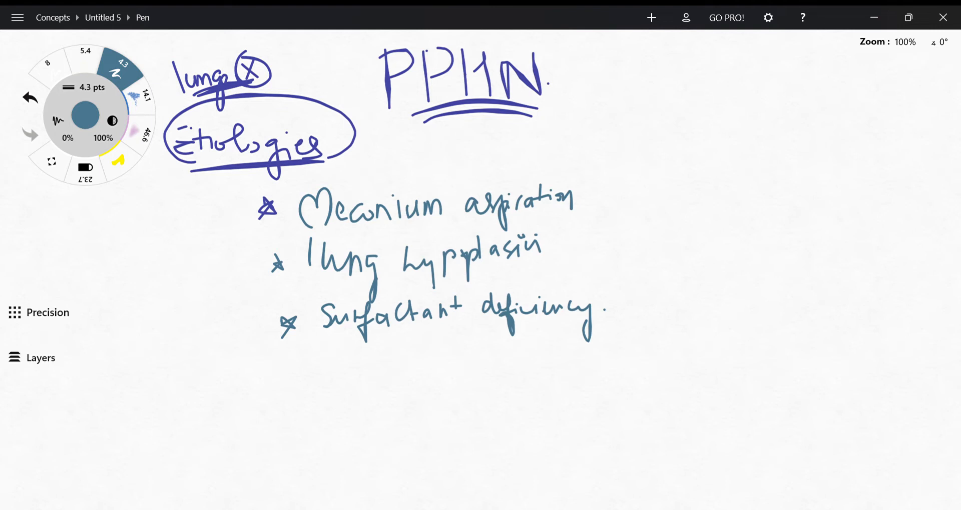
{"action": "left_click", "coordinate": [112, 120]}
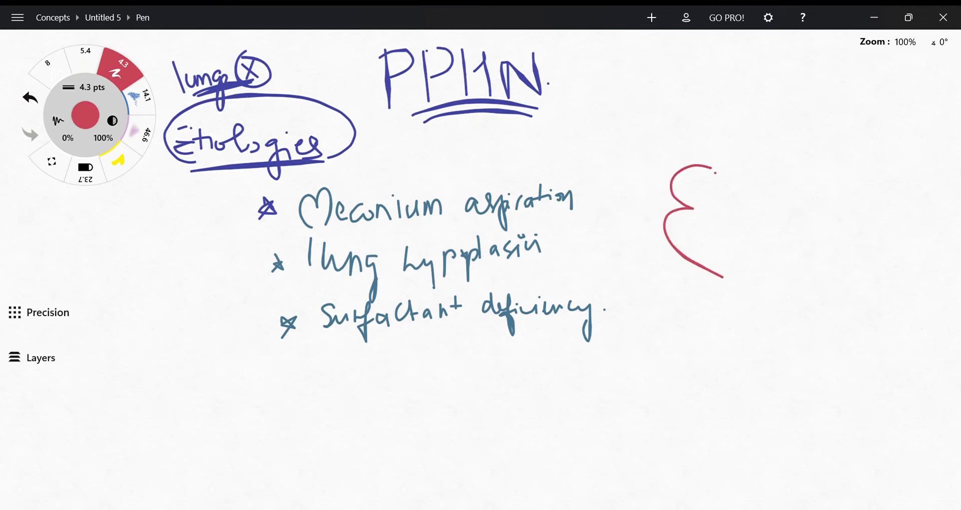
Draw a red heart outline right of the list with hatched vessels and an arch over the top.
{"action": "left_click_drag", "start_coordinate": [710, 172], "coordinate": [720, 279]}
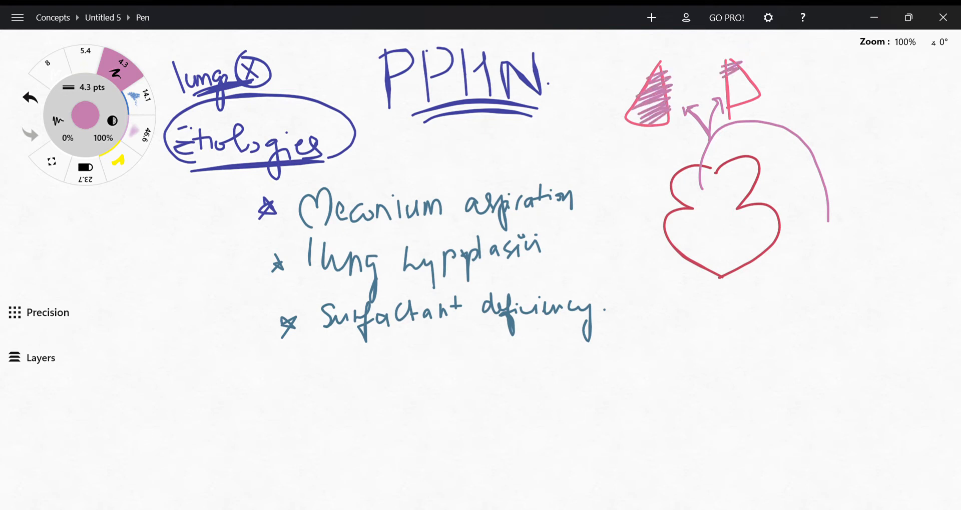
{"action": "left_click_drag", "start_coordinate": [719, 67], "coordinate": [754, 104]}
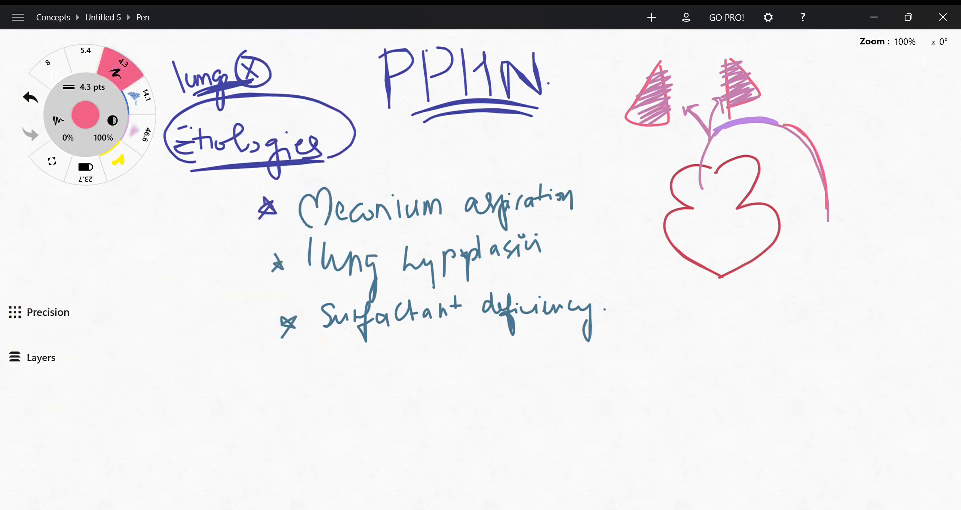
Draw the pink duct arrow down the heart's right side beside the preductal O2 > postductal note.
{"action": "left_click_drag", "start_coordinate": [800, 132], "coordinate": [831, 214]}
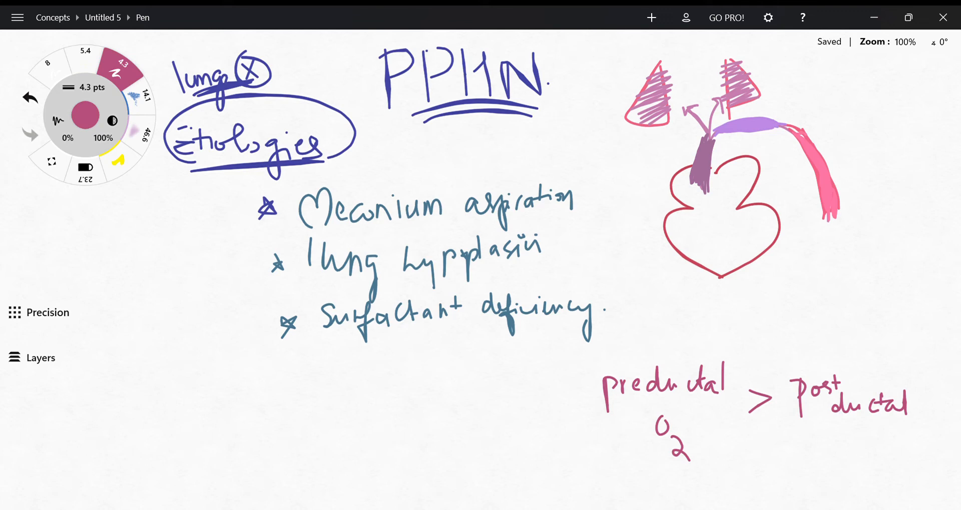
{"action": "left_click_drag", "start_coordinate": [701, 233], "coordinate": [707, 257]}
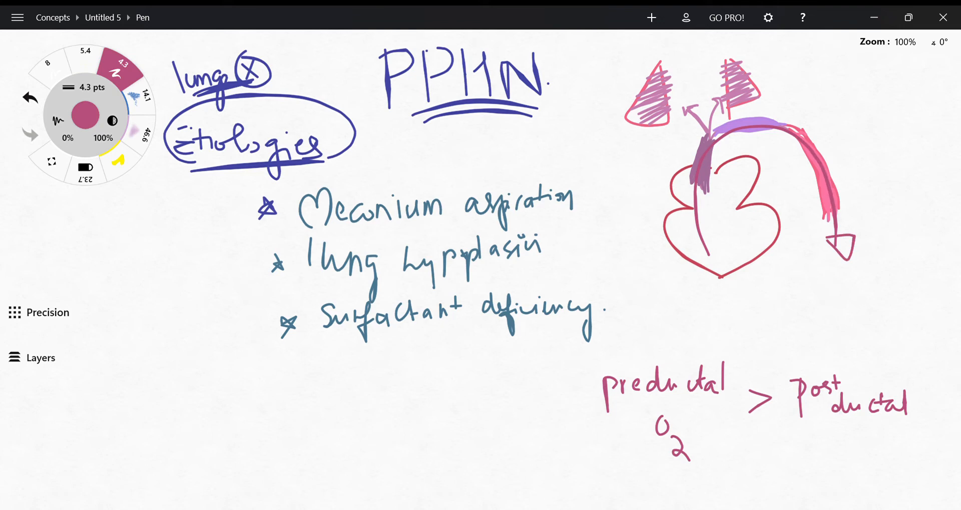
{"action": "left_click", "coordinate": [86, 116]}
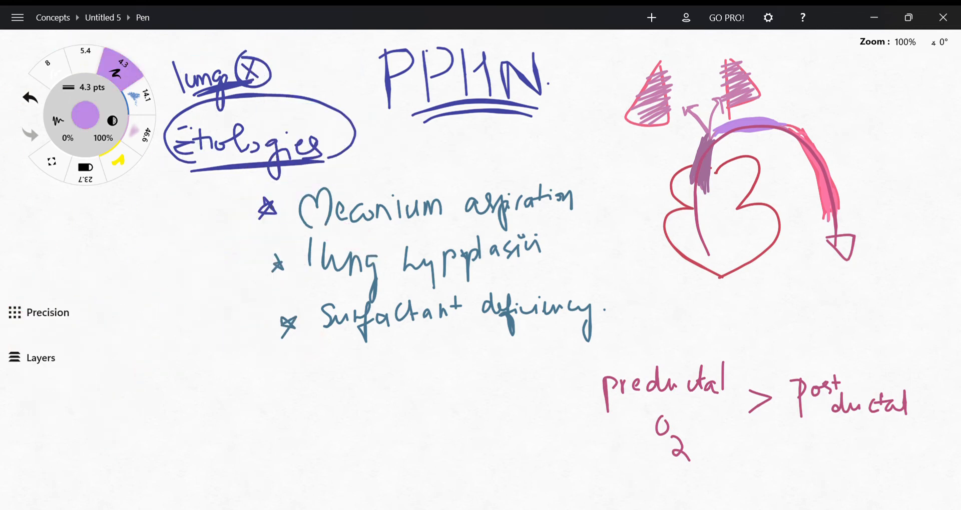
Write starred pink findings cyanosis, PH, r. distress and hemodynamic instability, then return to the gallery.
{"action": "left_click", "coordinate": [86, 113]}
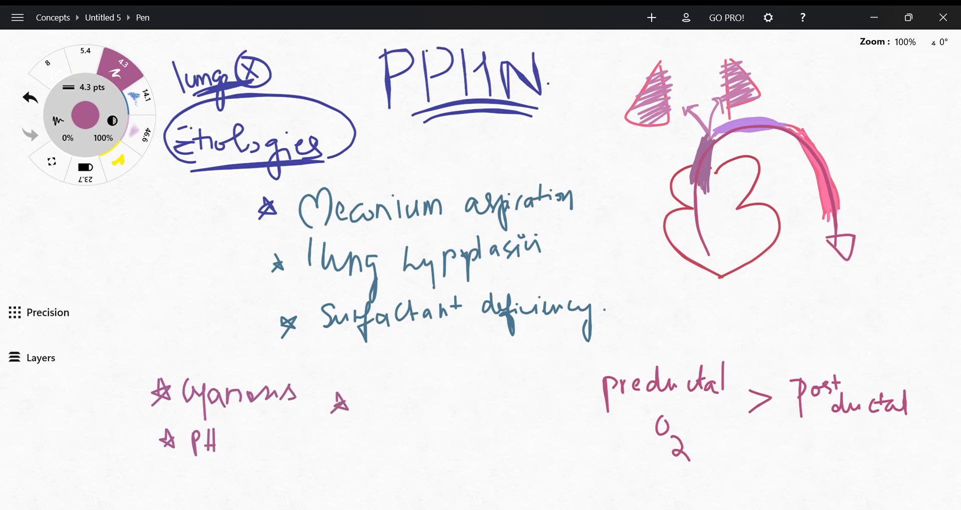
{"action": "type", "text": "r.d"}
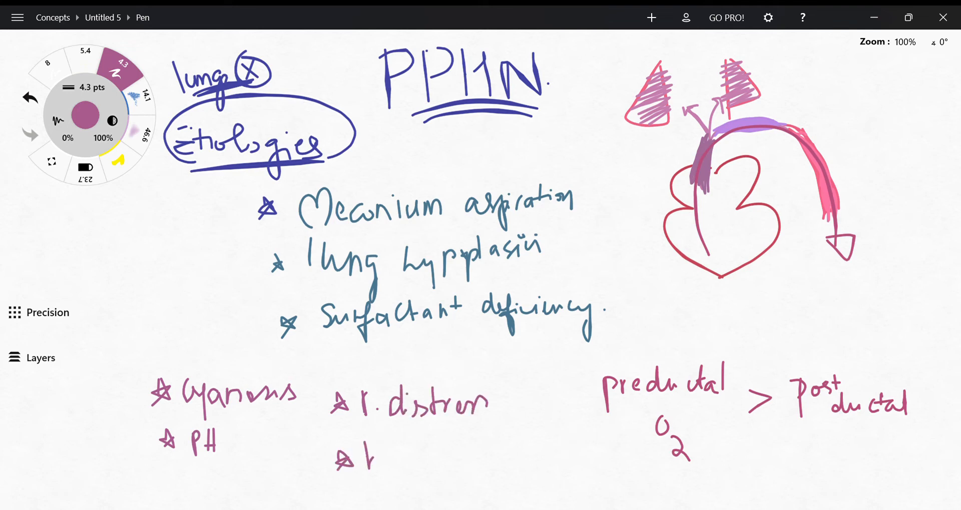
{"action": "type", "text": "hemodynamic"}
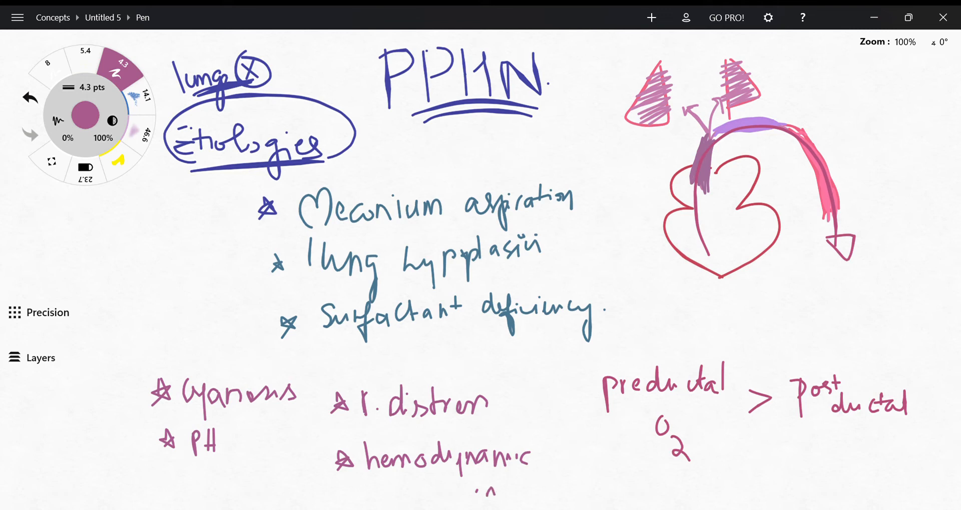
{"action": "left_click_drag", "start_coordinate": [484, 484], "coordinate": [557, 484]}
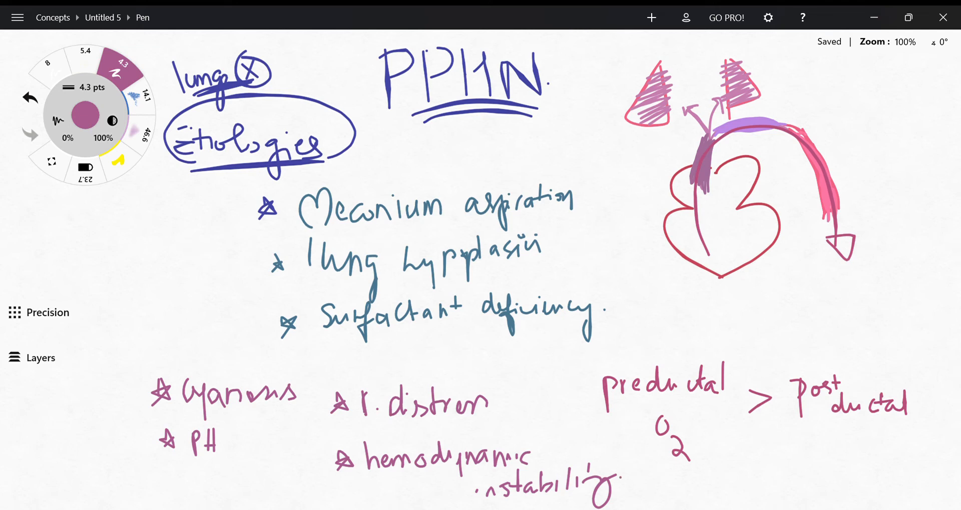
{"action": "left_click", "coordinate": [53, 17]}
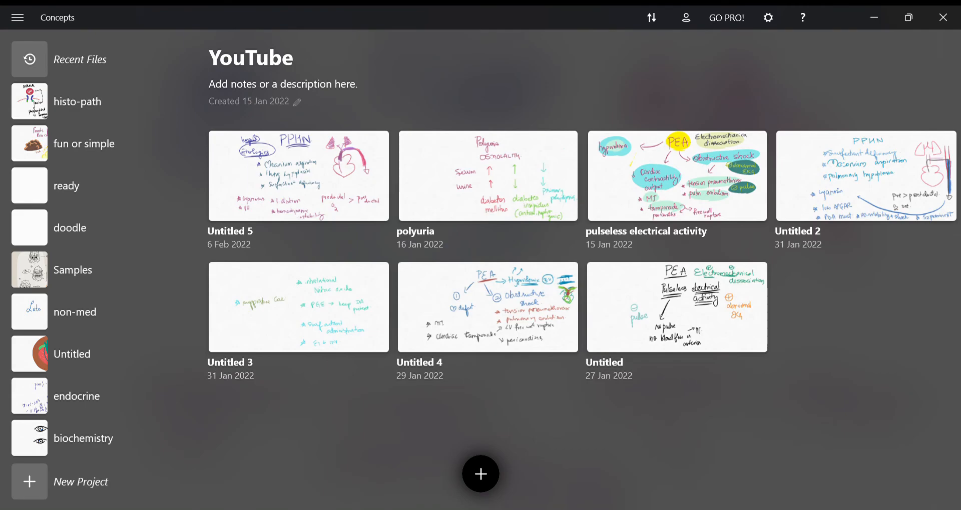
Open the Untitled 3 treatment page listing nitric oxide, PGE, surfactant, ET & MV and supportive care.
{"action": "double_click", "coordinate": [298, 176]}
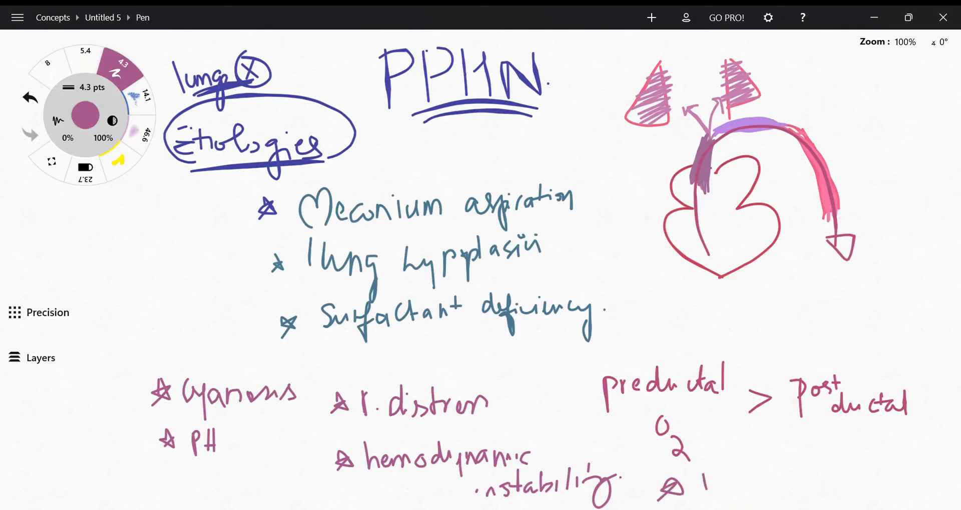
{"action": "type", "text": "low AP"}
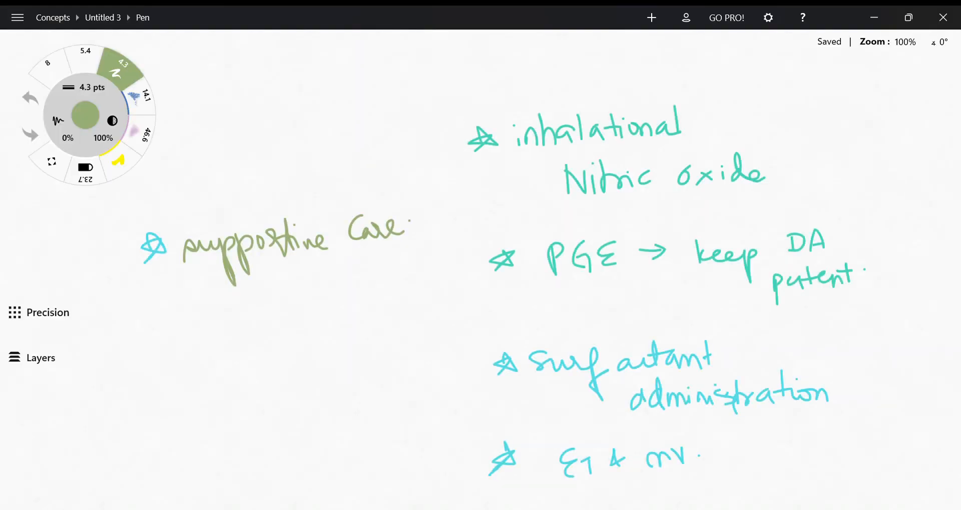
Underline Nitric oxide in green, then pick pink for circling PGE/DA patent and the alprostadil note.
{"action": "left_click_drag", "start_coordinate": [558, 205], "coordinate": [741, 199]}
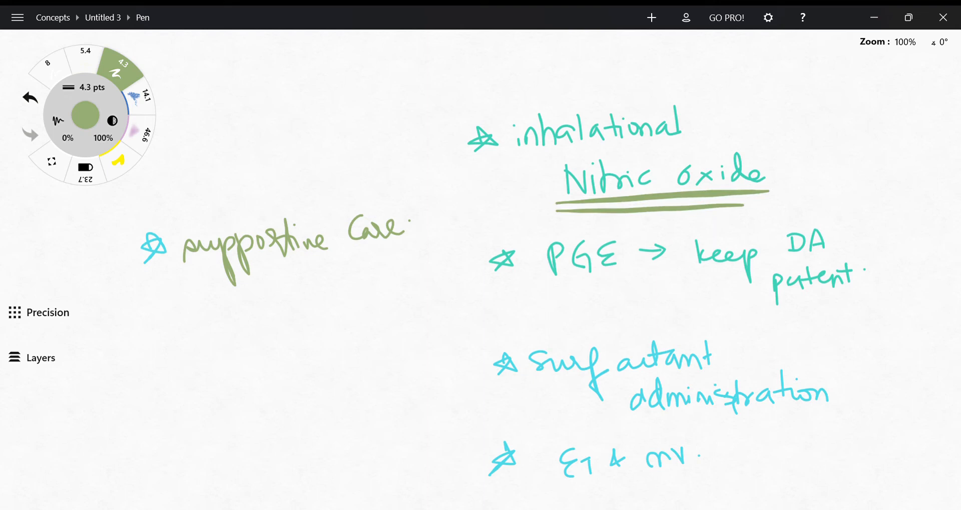
{"action": "left_click", "coordinate": [85, 115]}
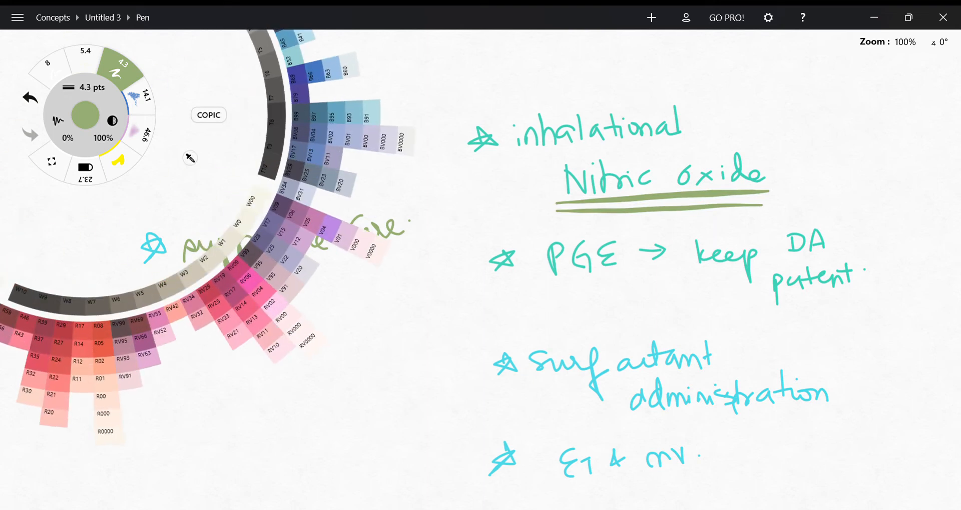
{"action": "left_click", "coordinate": [29, 97]}
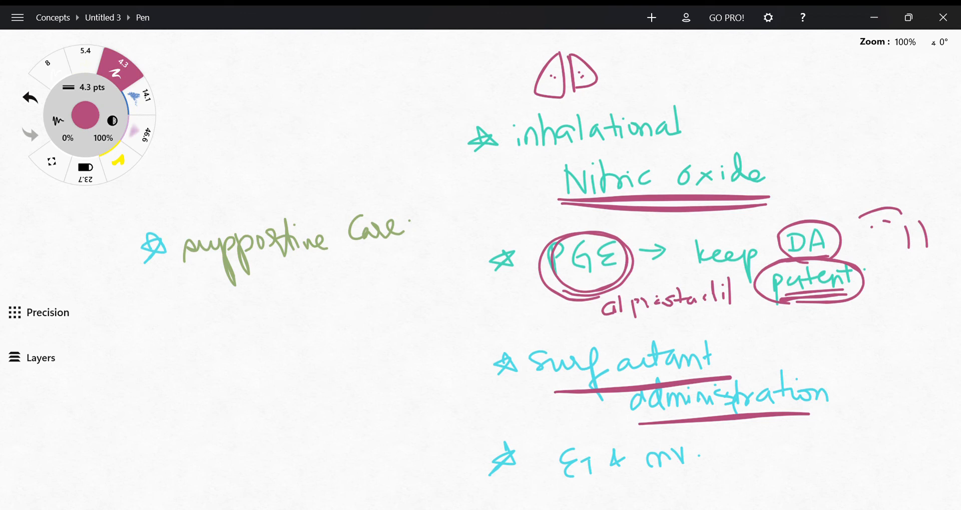
Box supportive care, circle surfactant administration and re-ink ET & MV in pink with a NICU heading.
{"action": "left_click_drag", "start_coordinate": [743, 362], "coordinate": [768, 340]}
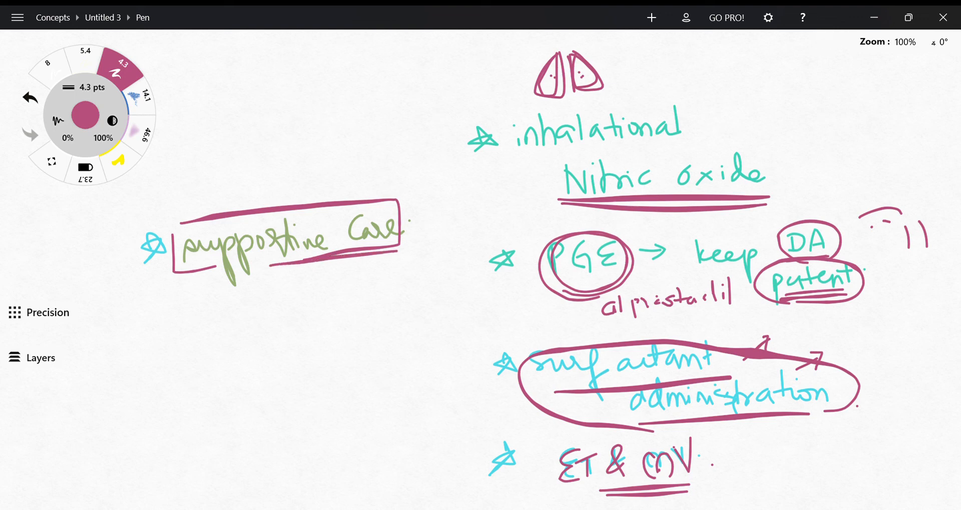
{"action": "left_click_drag", "start_coordinate": [248, 298], "coordinate": [257, 335]}
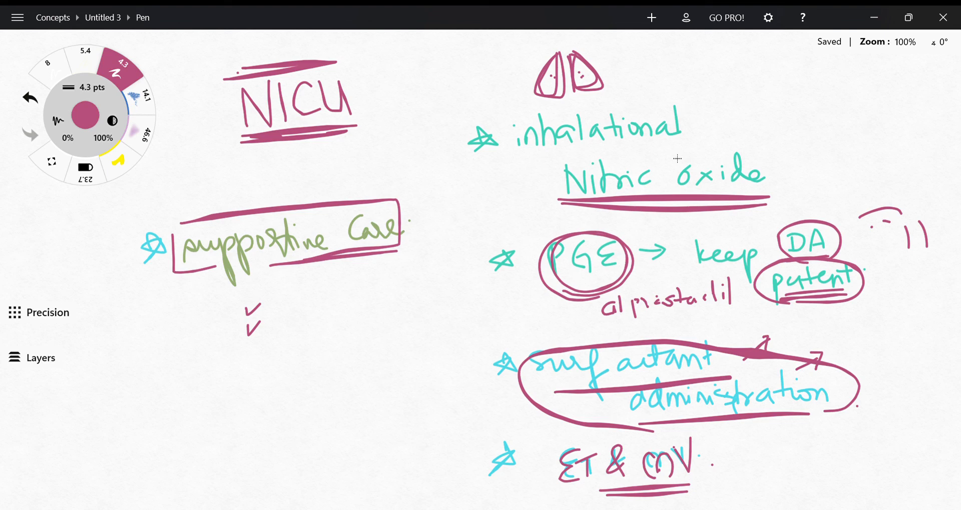
{"action": "mouse_move", "coordinate": [766, 148]}
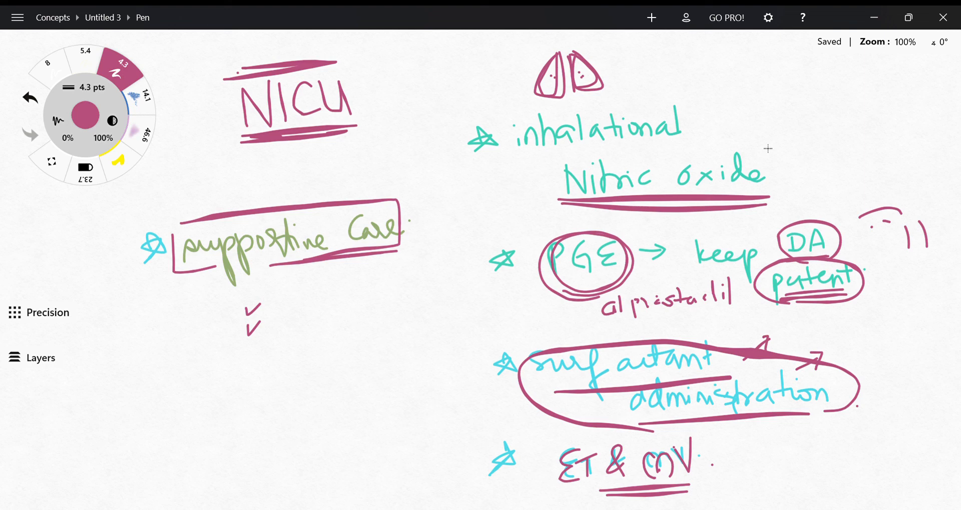
{"action": "mouse_move", "coordinate": [873, 134]}
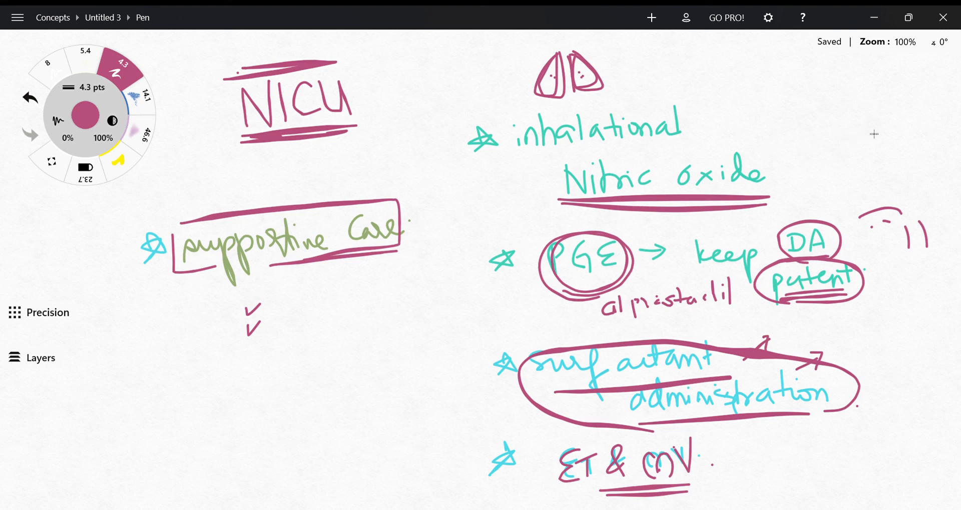